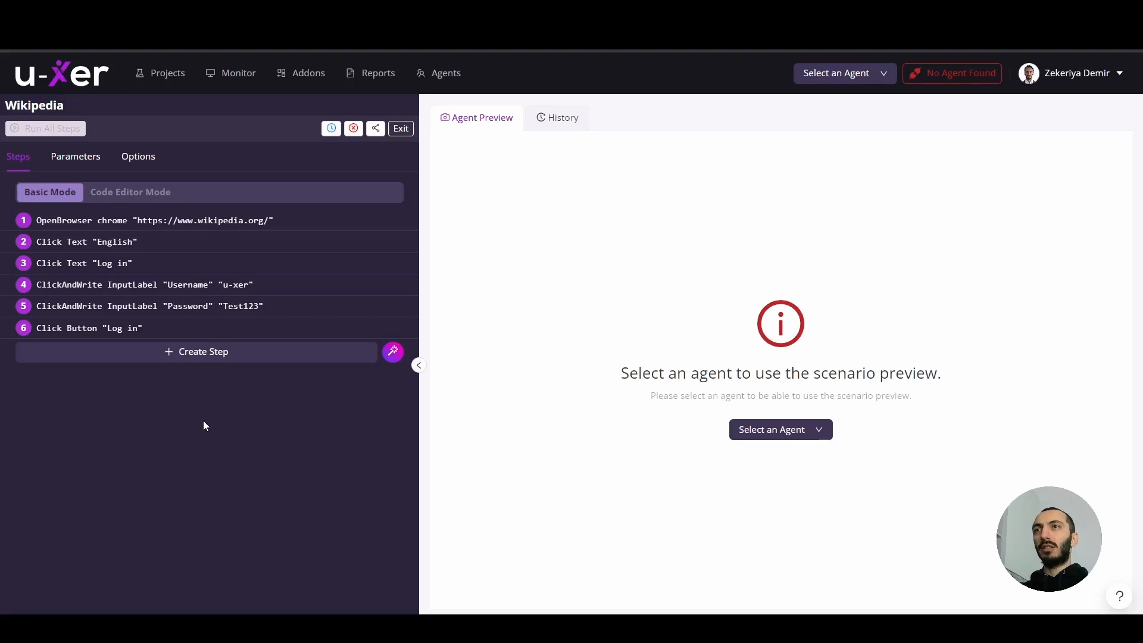
pyautogui.moveTo(357, 401)
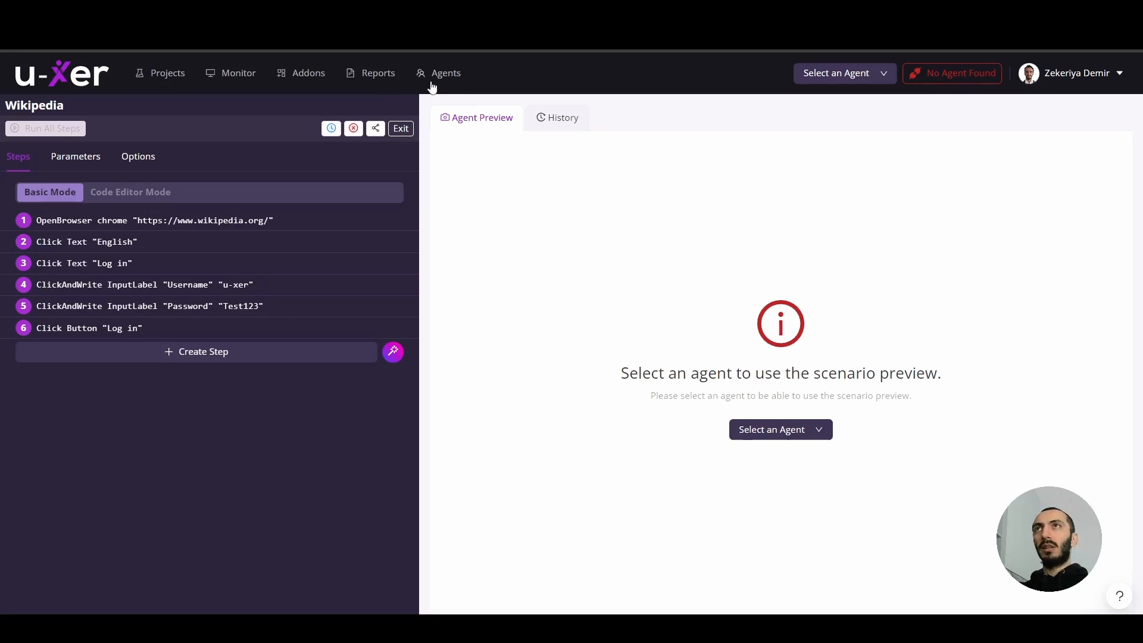
# - Download the Windows agent from the Agents page and launch it, showing NotRegistered
pyautogui.click(445, 72)
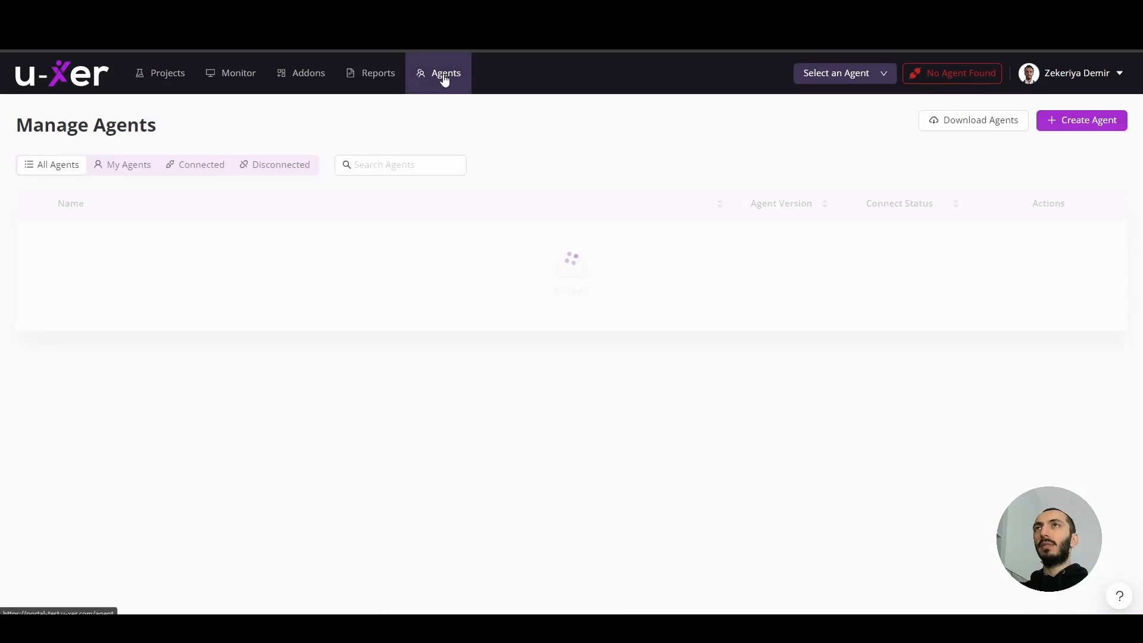
pyautogui.click(973, 120)
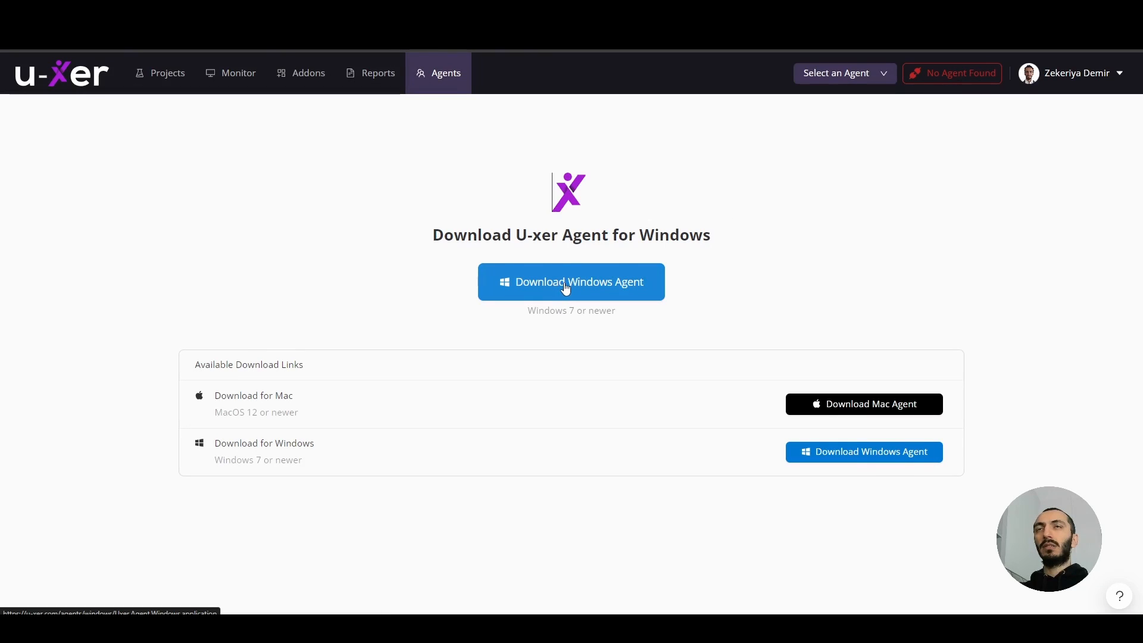
pyautogui.click(571, 283)
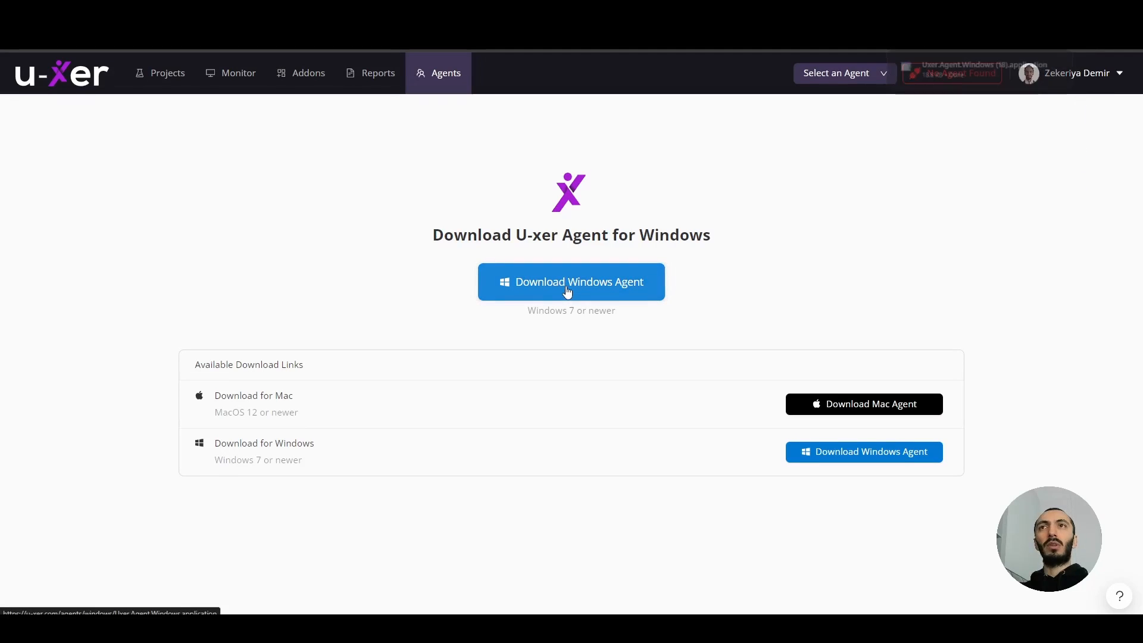
pyautogui.click(571, 282)
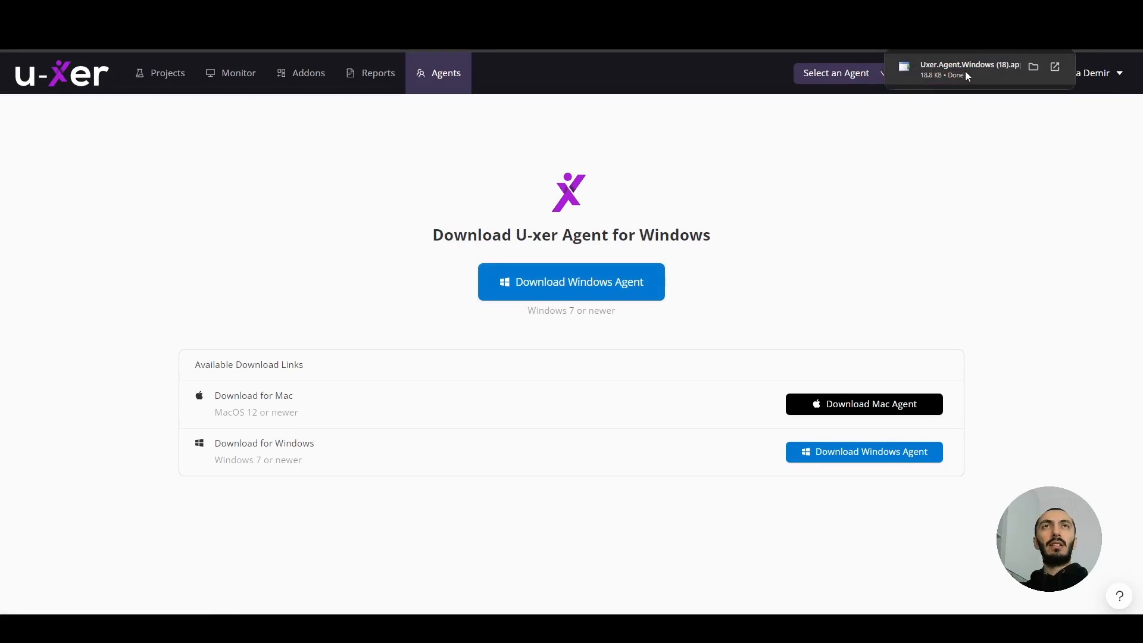
pyautogui.click(970, 69)
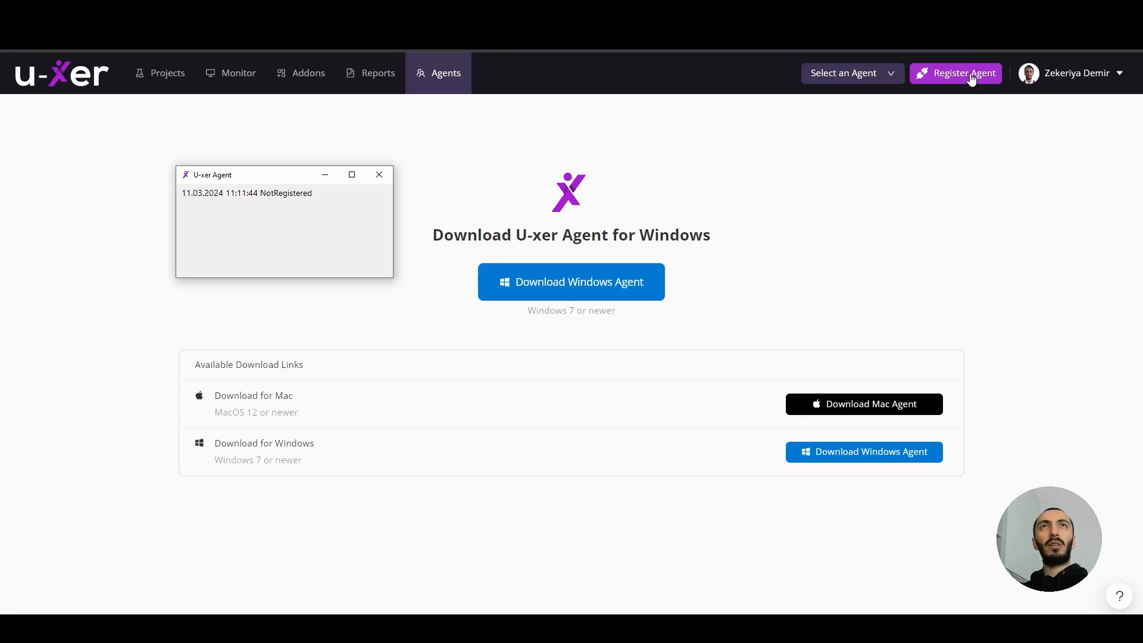
# - Register the agent as Default Agent and confirm it shows Connected in the agent list
pyautogui.click(956, 73)
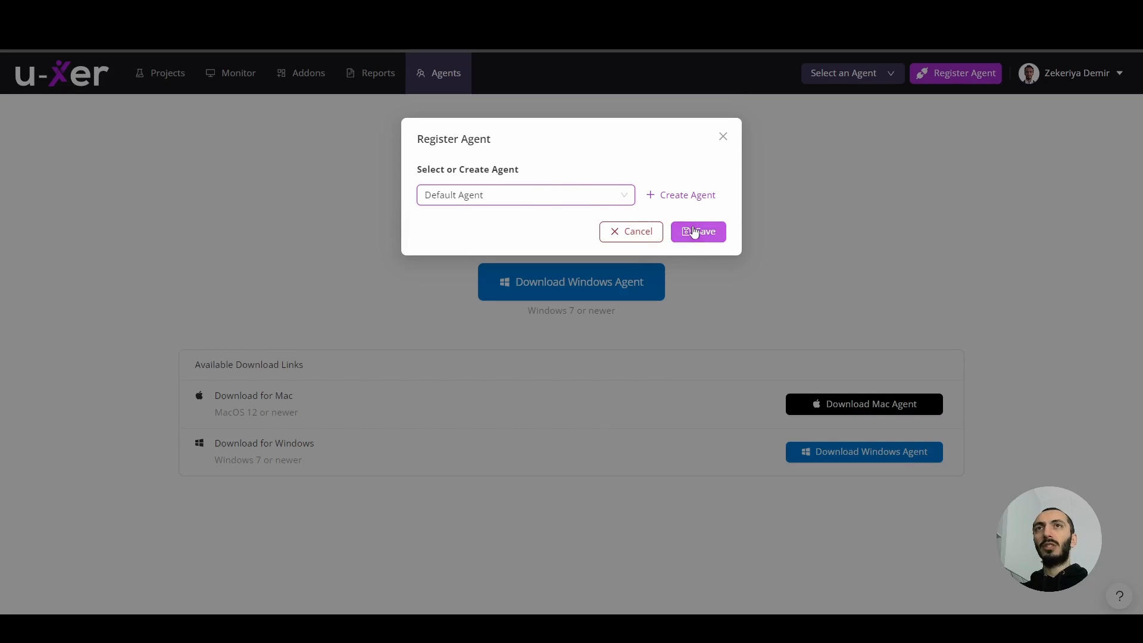
pyautogui.click(697, 231)
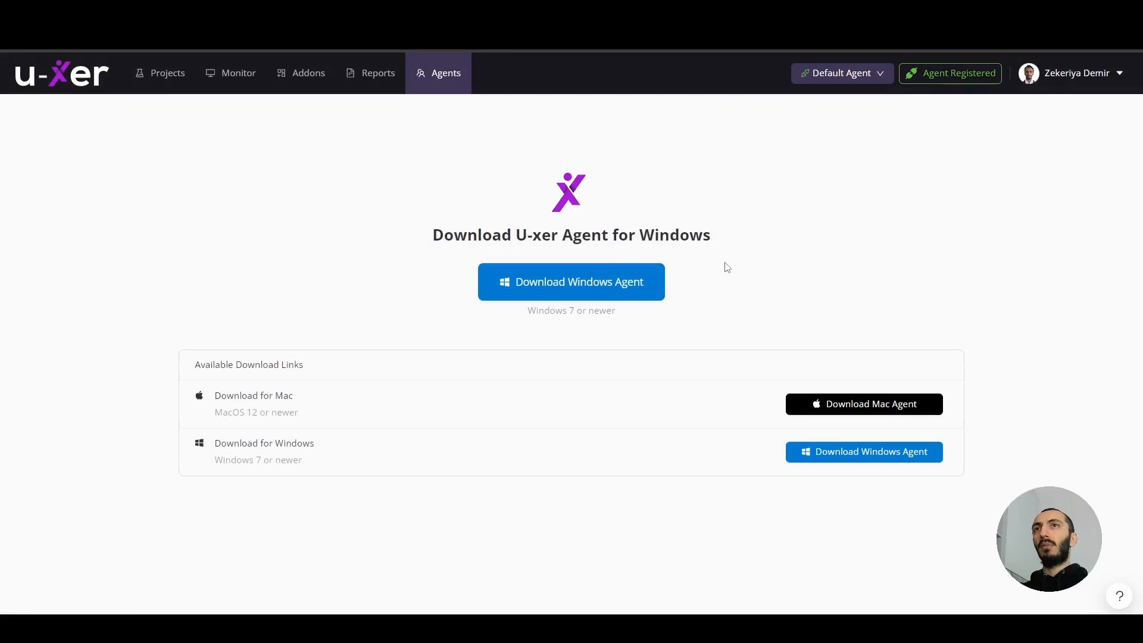
pyautogui.click(445, 72)
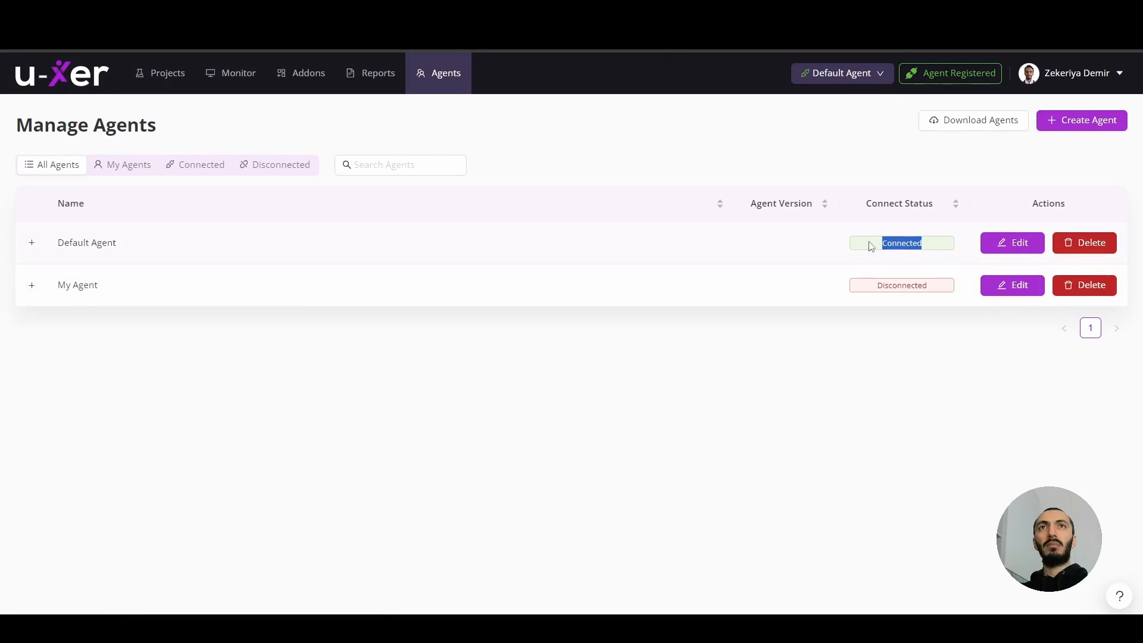
pyautogui.moveTo(666, 364)
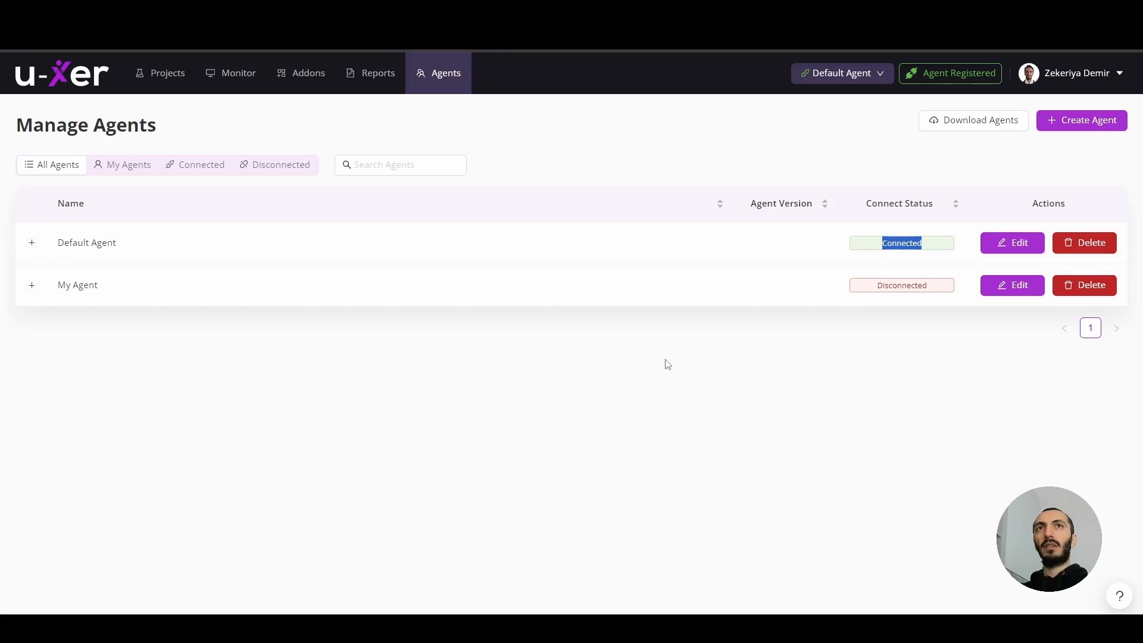
pyautogui.moveTo(436, 363)
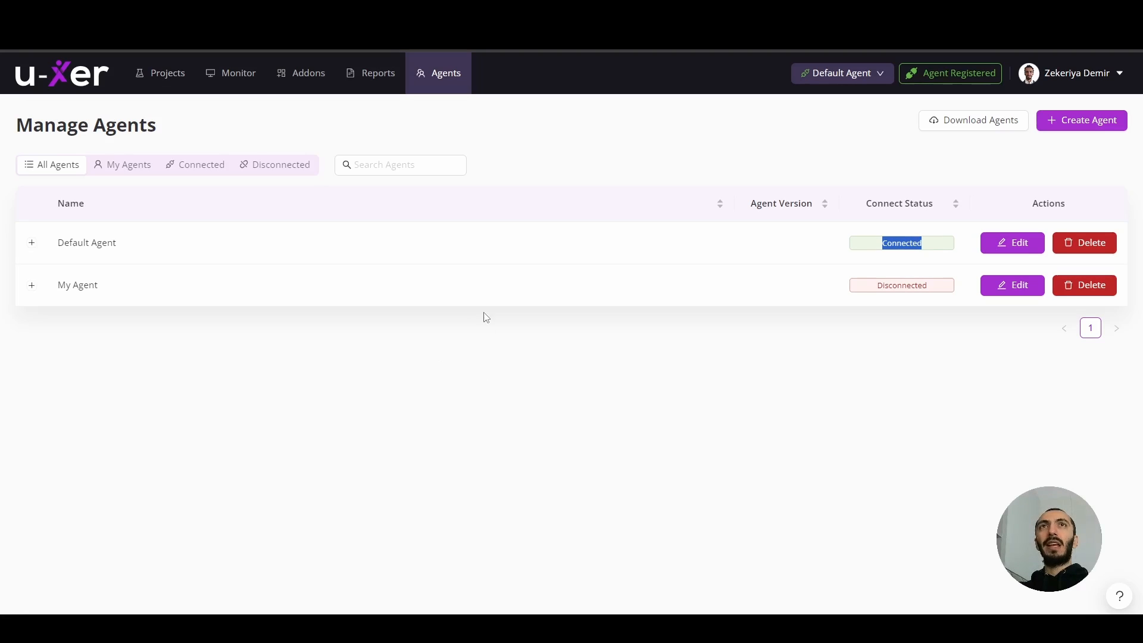
# - Run all steps of the Wikipedia scenario, opening Wikipedia in the browser
pyautogui.click(167, 73)
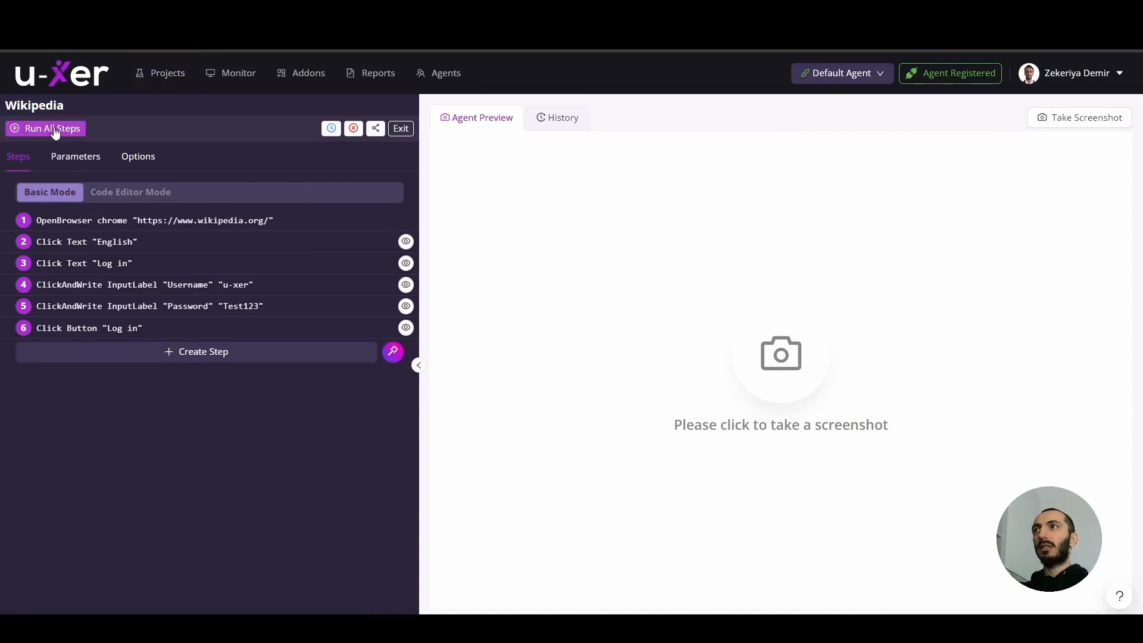
pyautogui.click(51, 129)
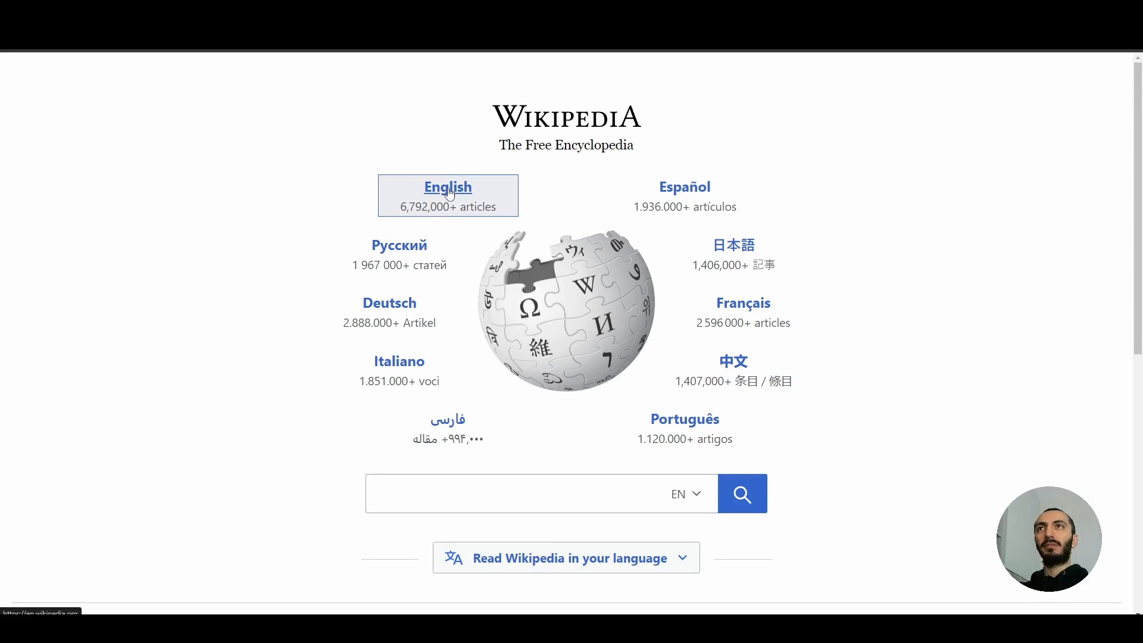
# - Open English Wikipedia, log in as 'u-xer', then return to the scenario editor
pyautogui.click(448, 188)
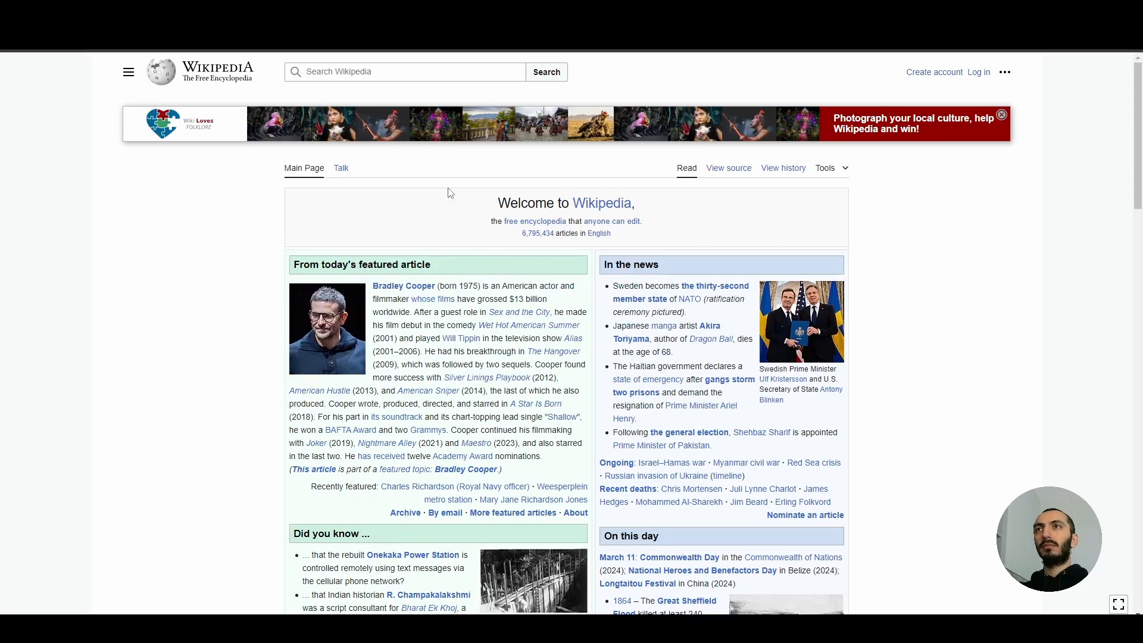
pyautogui.click(979, 72)
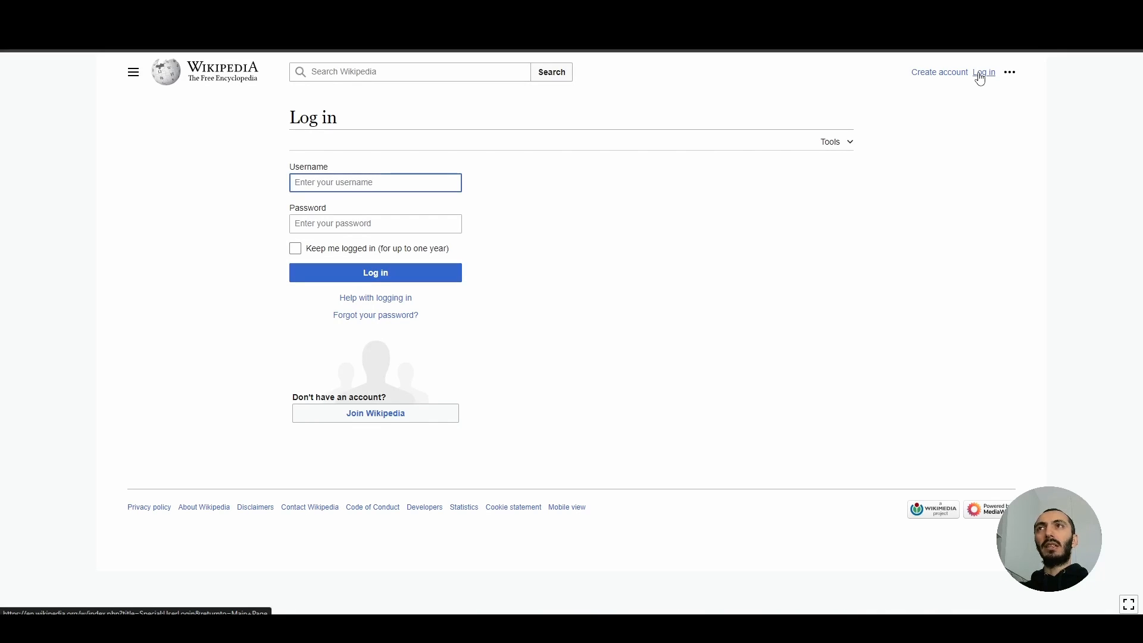
pyautogui.write('u-xer')
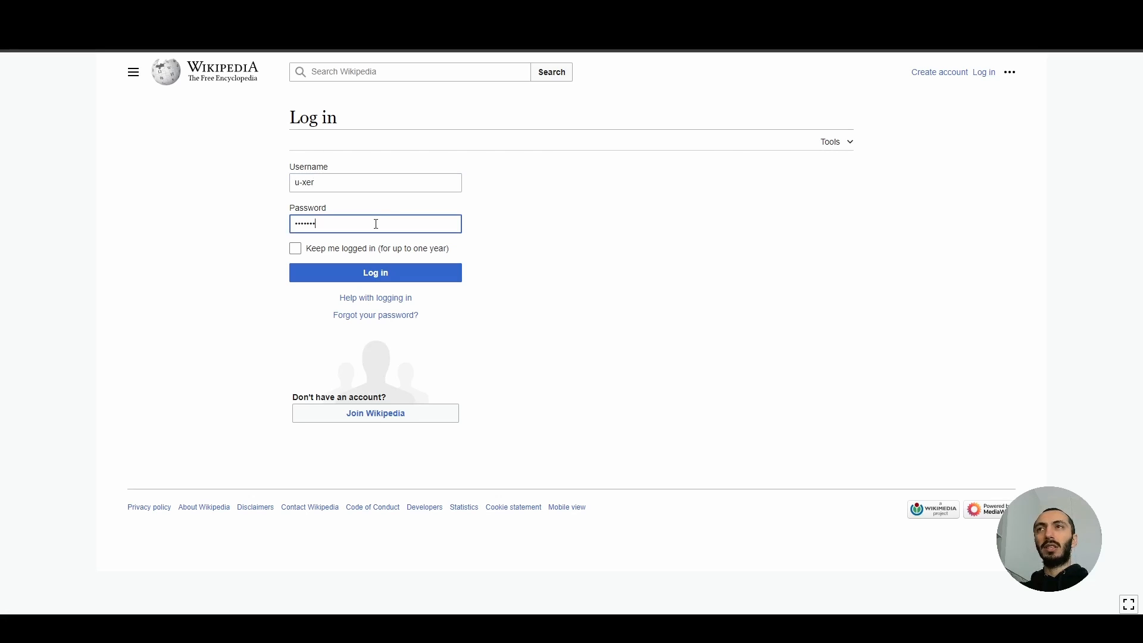
pyautogui.click(375, 272)
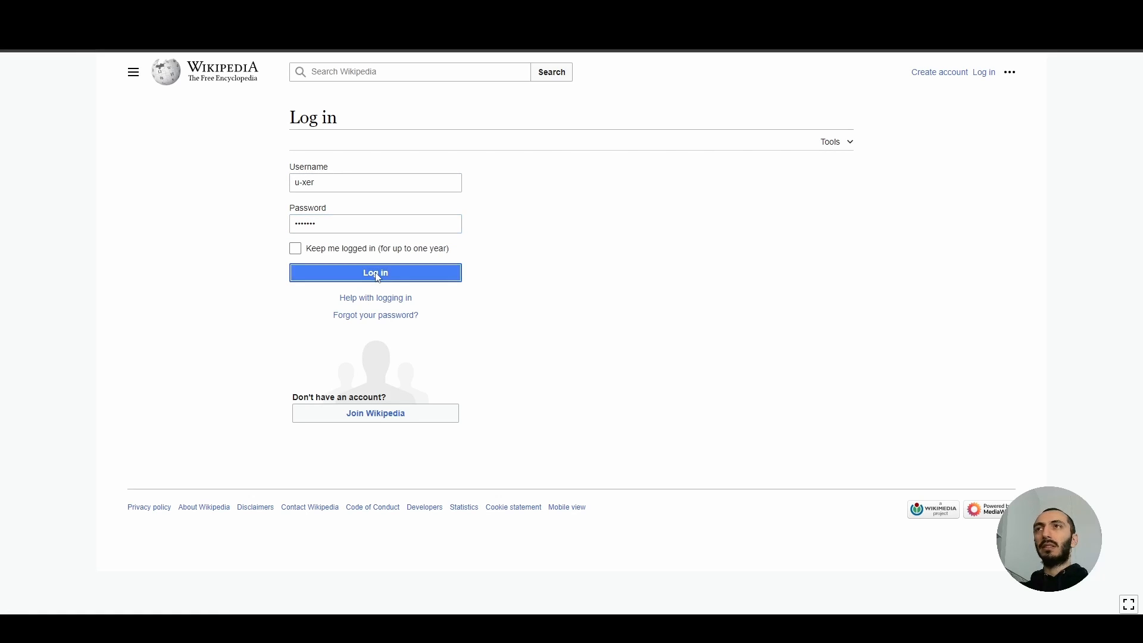
pyautogui.click(374, 272)
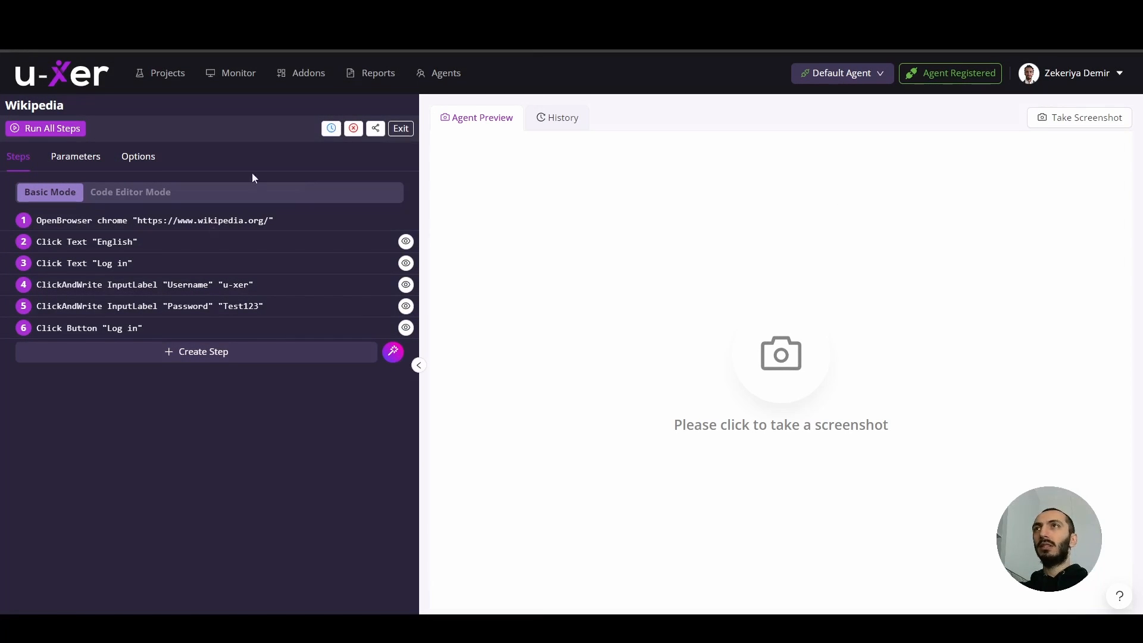
# - Check the last execution results and the 11:13:06 AM report, then return to Projects
pyautogui.click(331, 128)
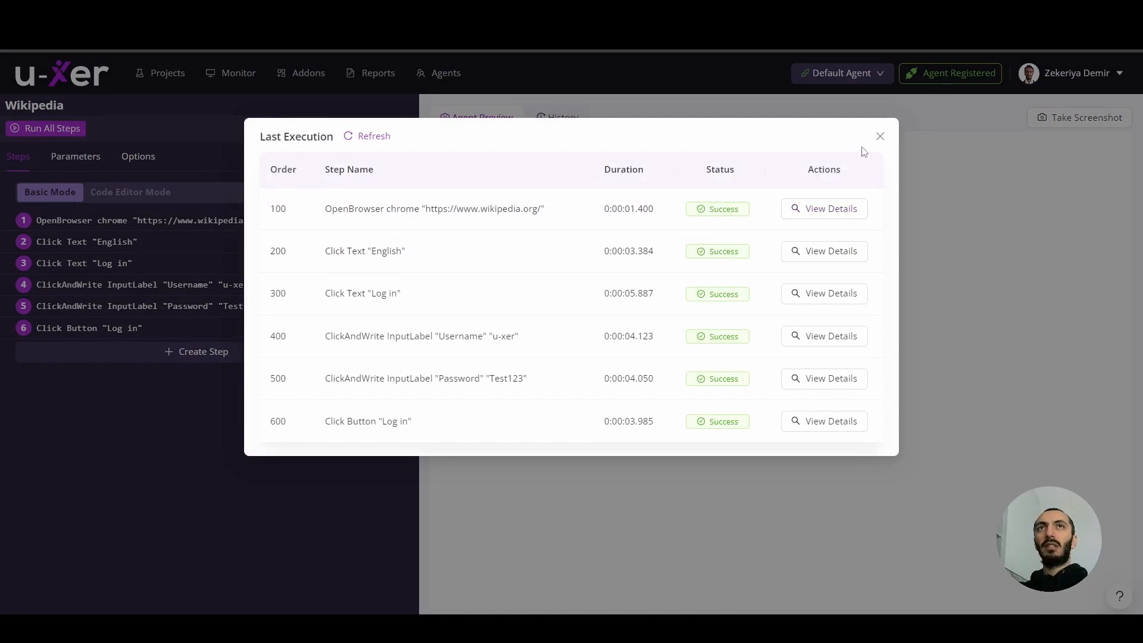
pyautogui.click(879, 136)
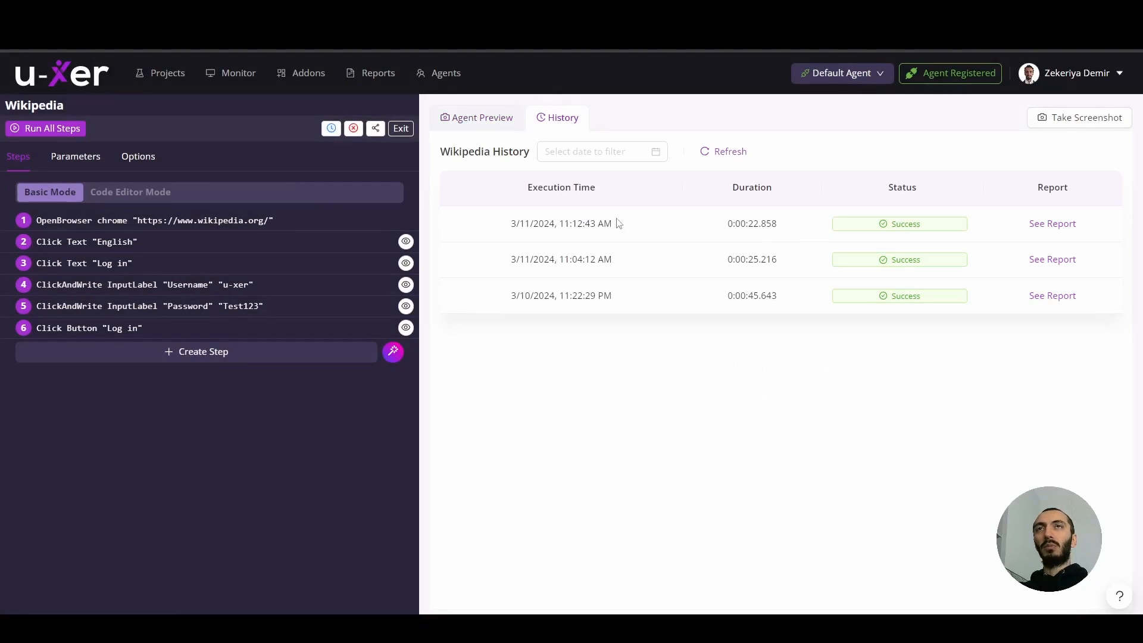
pyautogui.moveTo(711, 362)
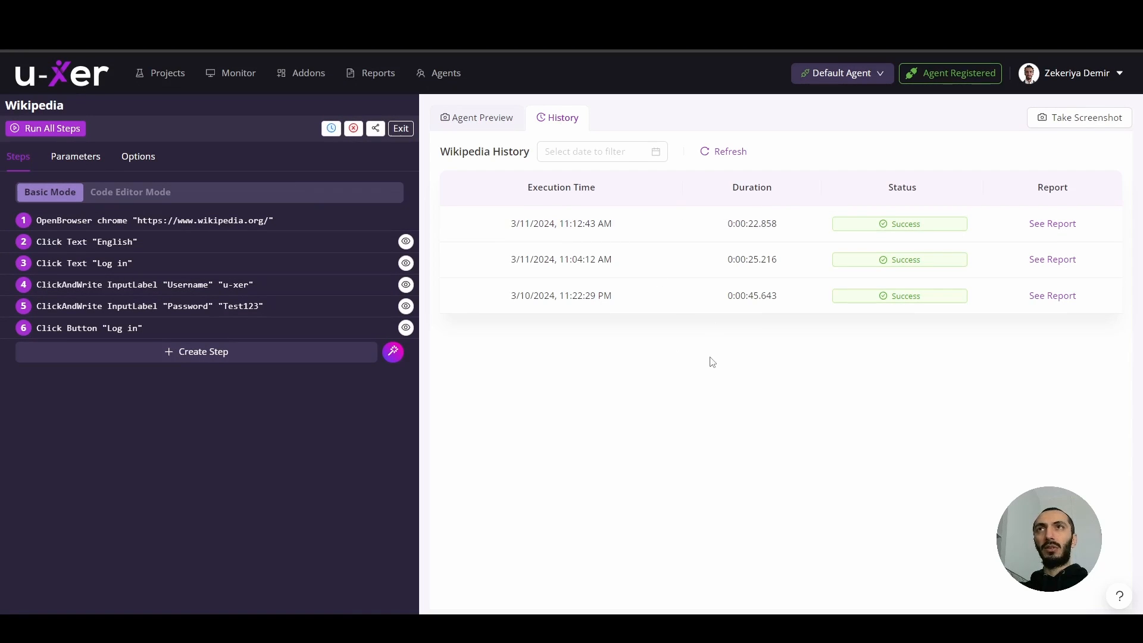
pyautogui.click(377, 73)
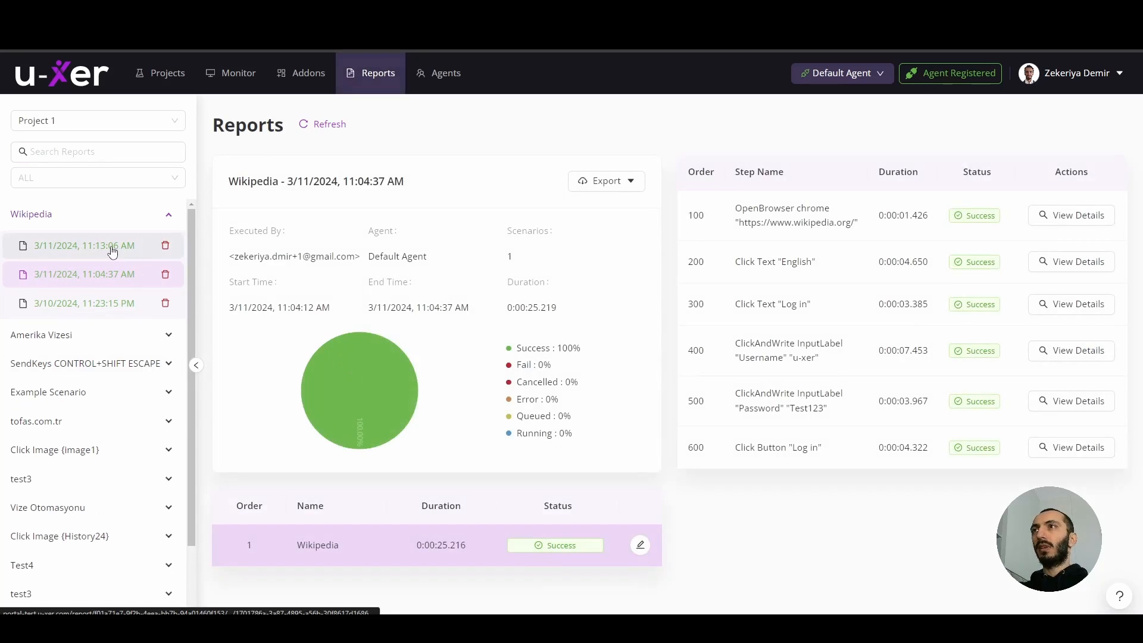
pyautogui.click(84, 245)
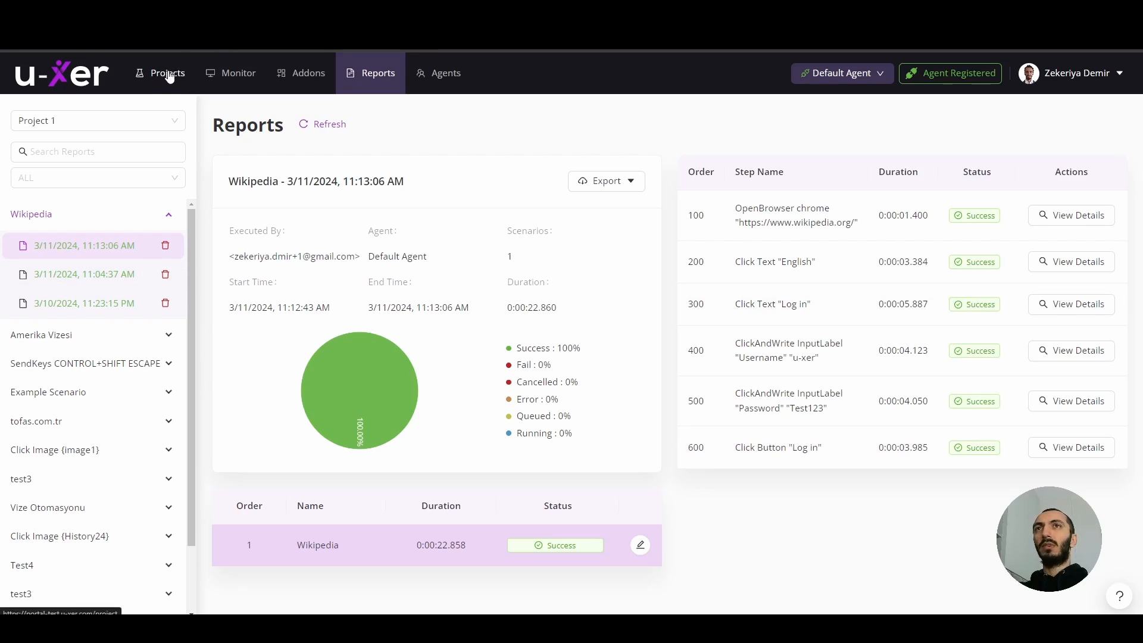
pyautogui.click(166, 73)
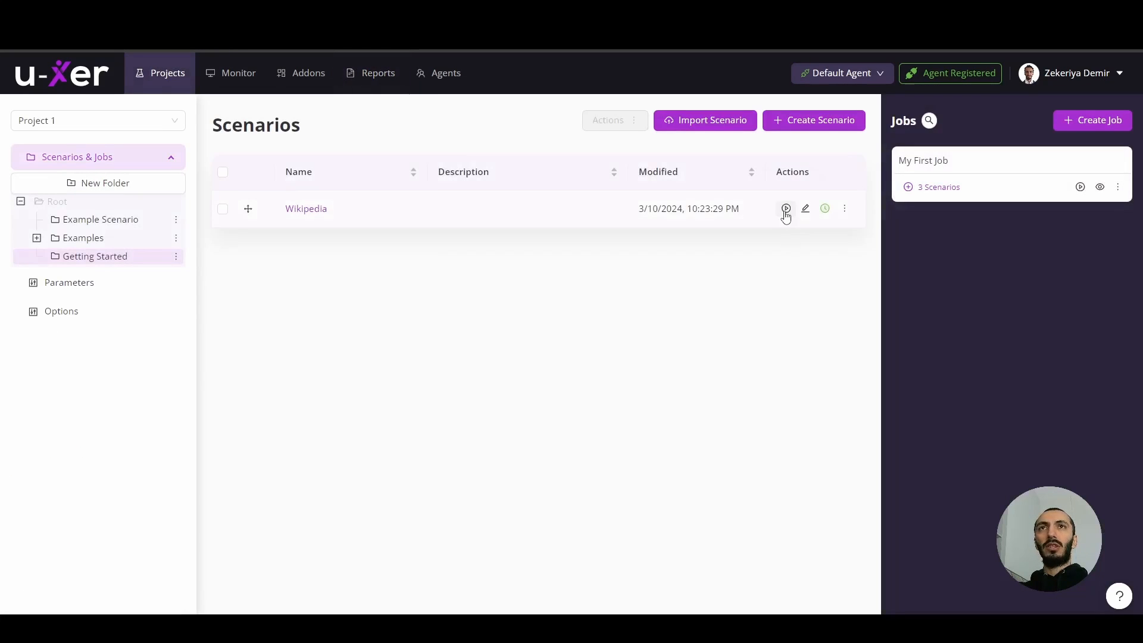
pyautogui.moveTo(786, 209)
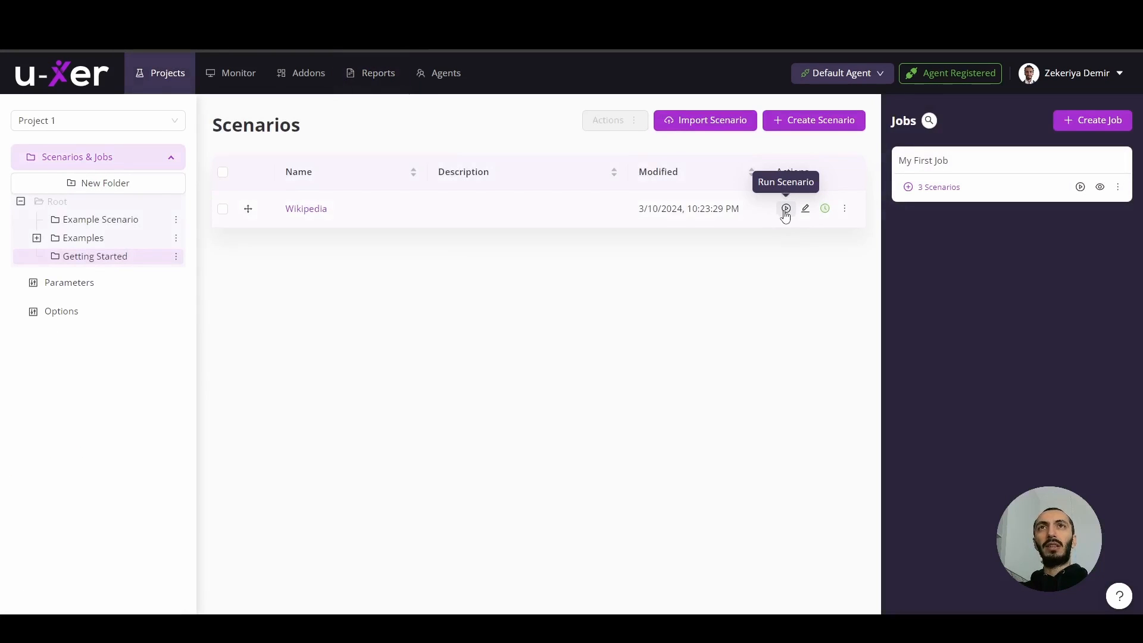
pyautogui.moveTo(265, 224)
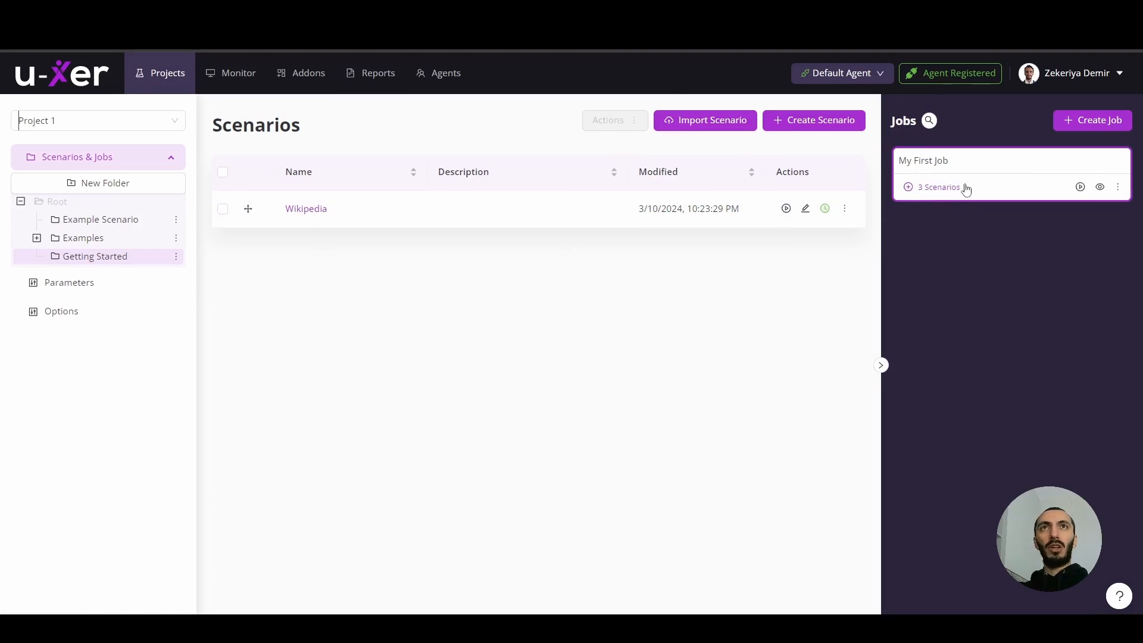
# - Add the Wikipedia scenario to My First Job and open the job's Edit form
pyautogui.click(1118, 186)
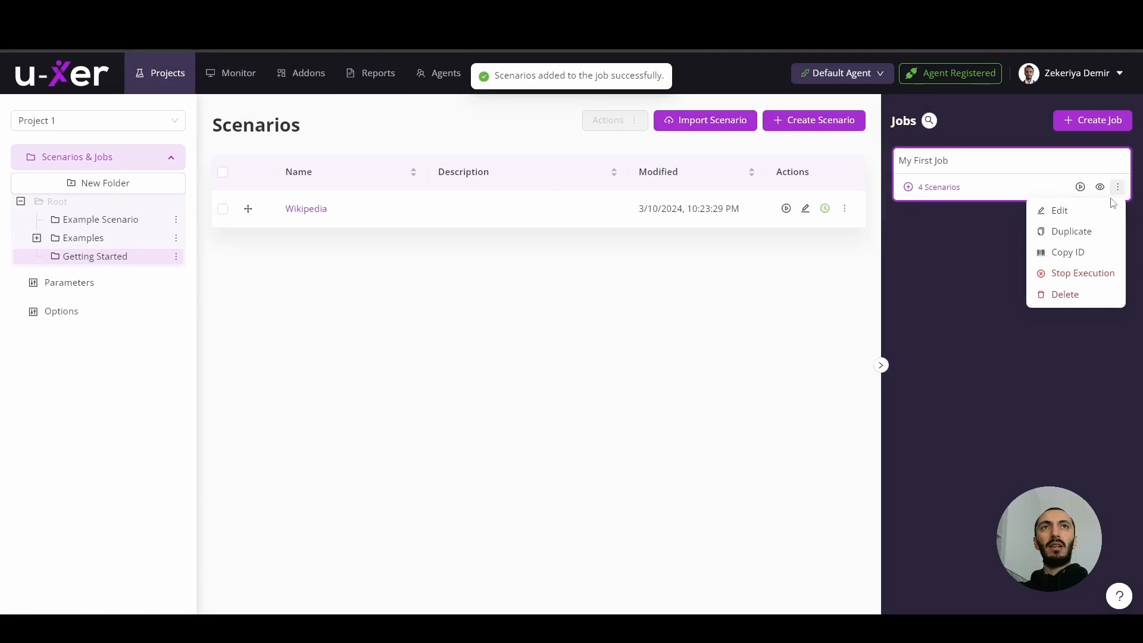
pyautogui.click(1058, 211)
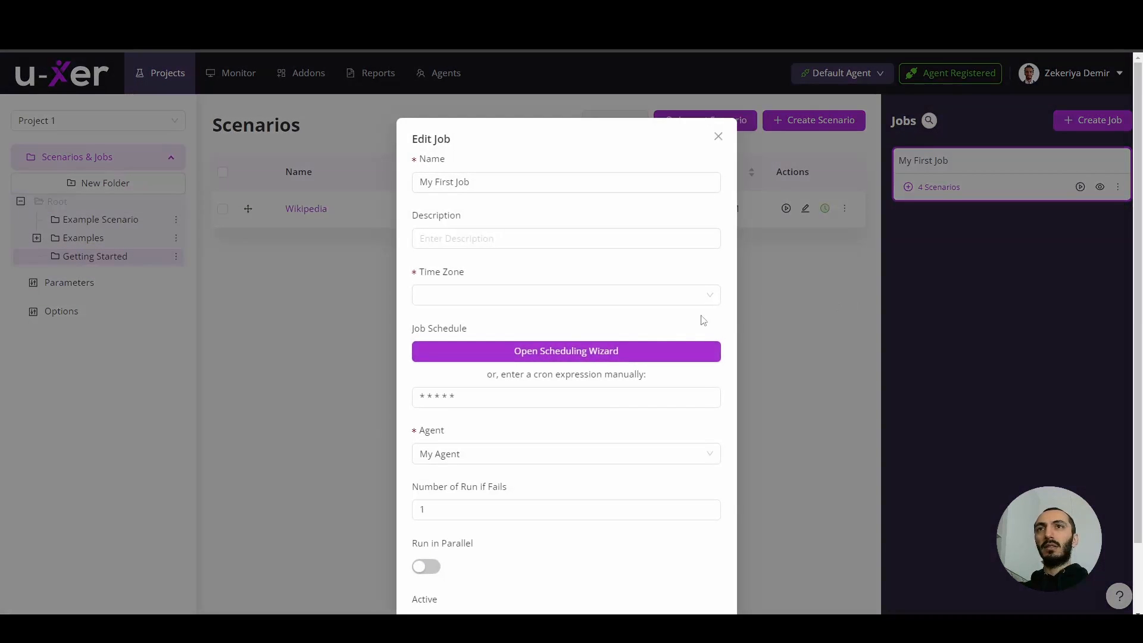
pyautogui.click(565, 350)
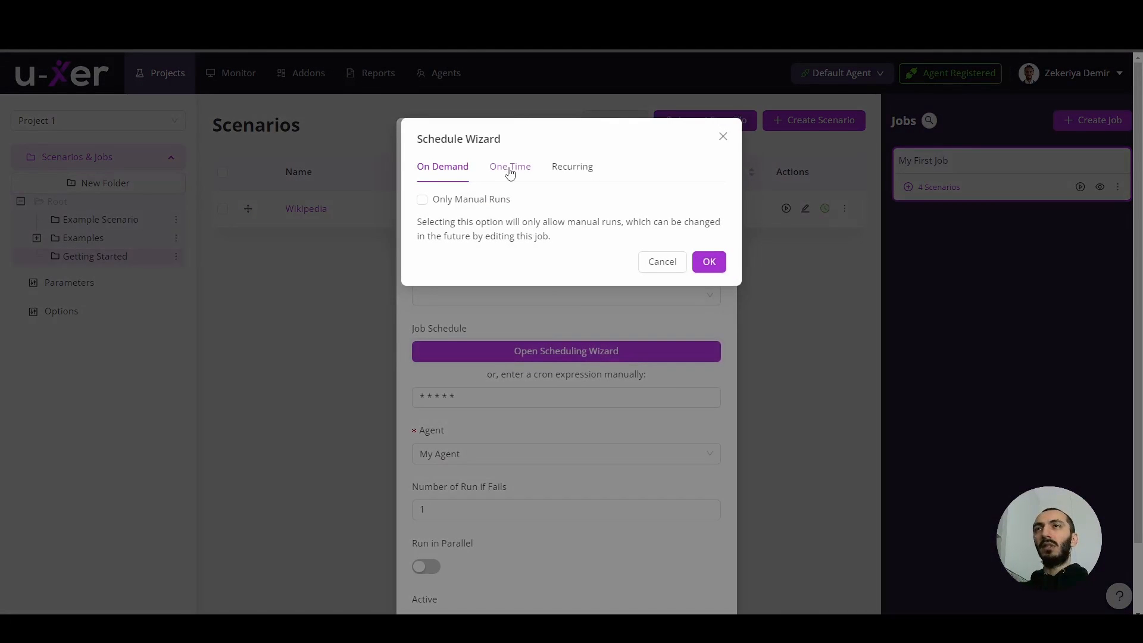
pyautogui.click(511, 166)
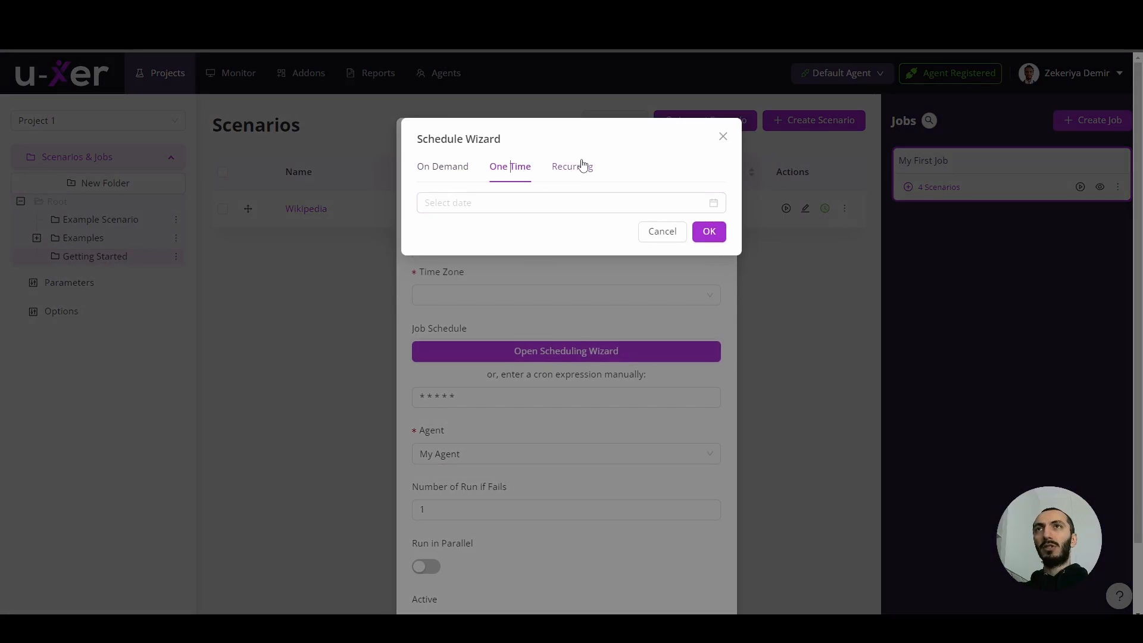
pyautogui.click(572, 166)
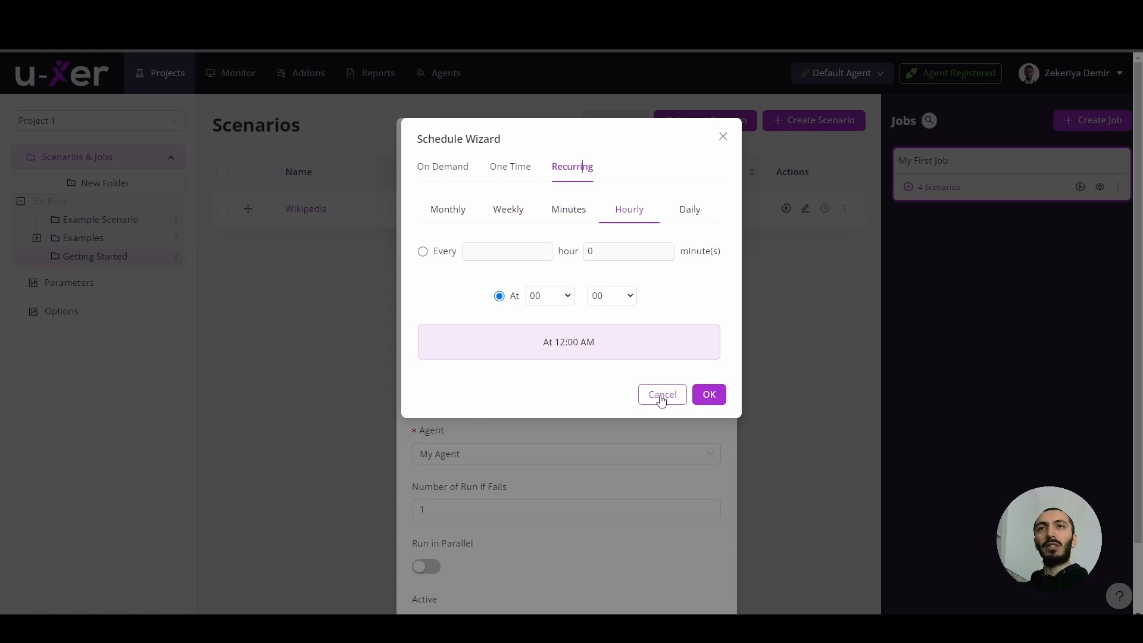
pyautogui.click(661, 394)
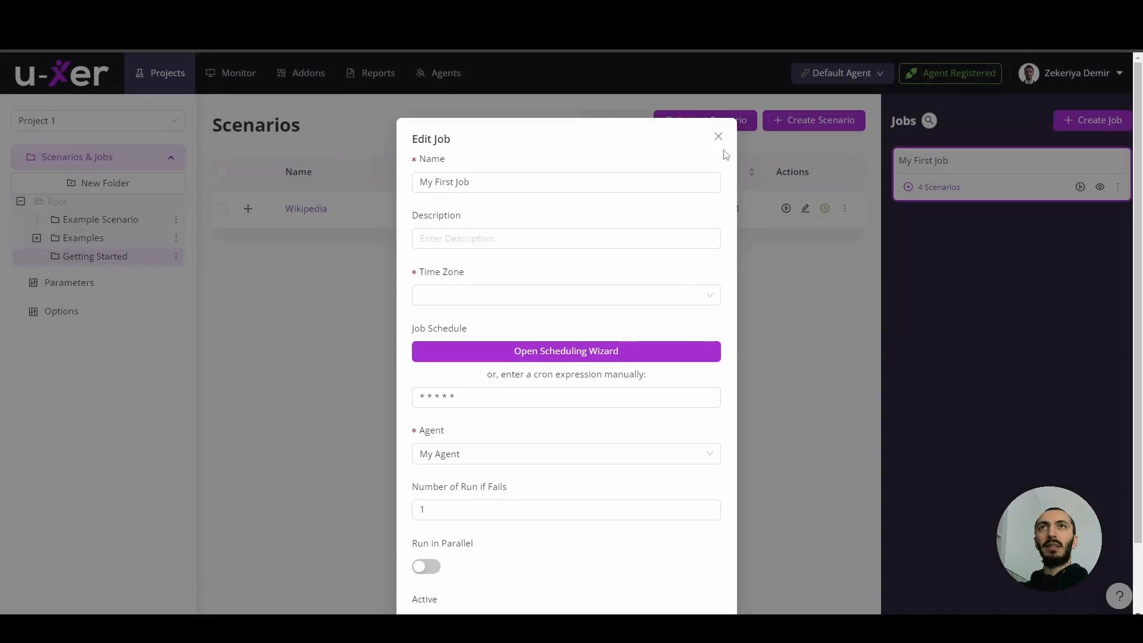